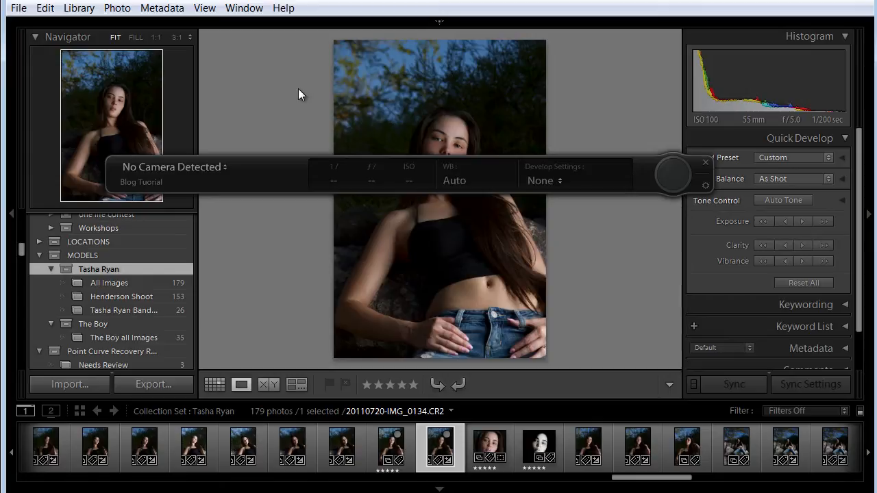
Collapse the tethered capture bar to its compact shutter control and bring up the develop preset list
left_click(174, 167)
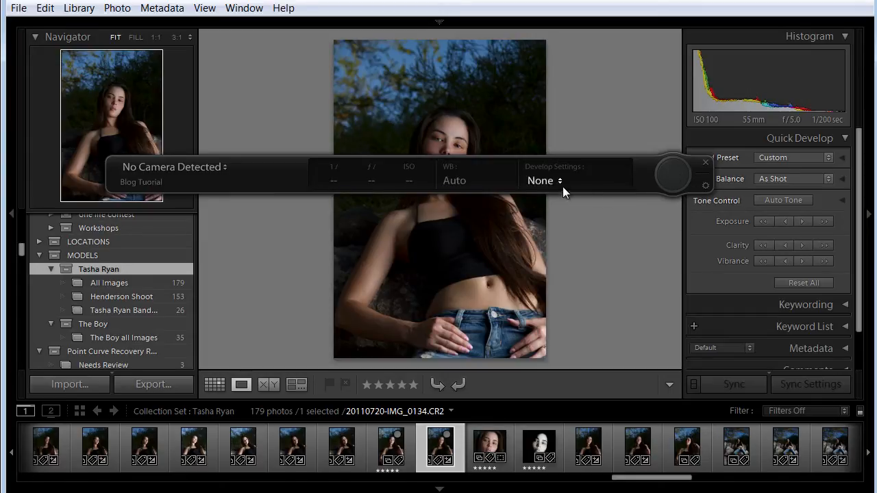
left_click(543, 181)
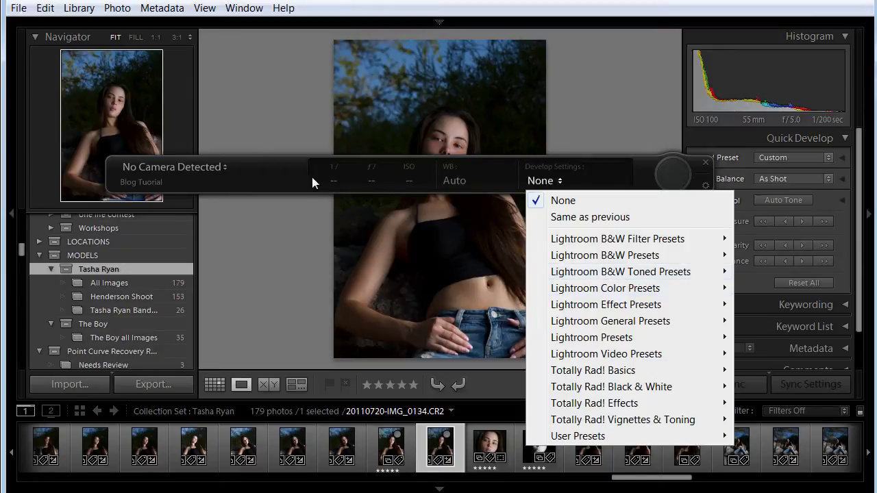
mouse_move(485, 162)
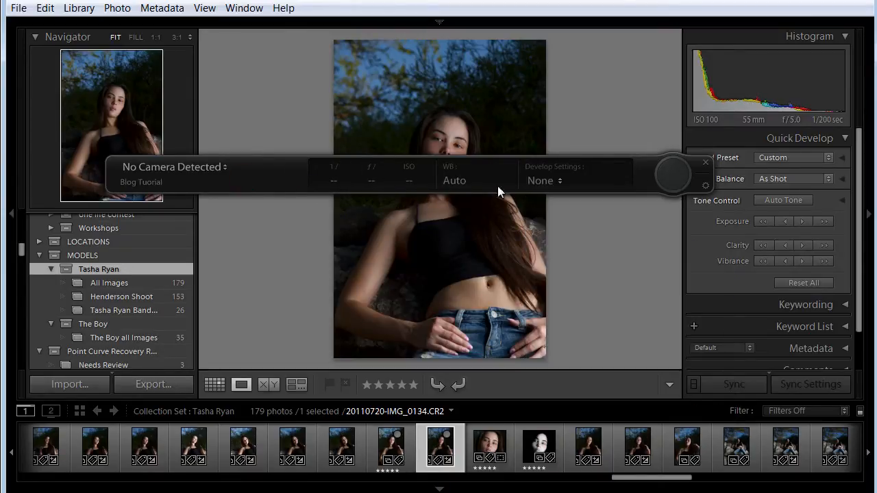
mouse_move(437, 164)
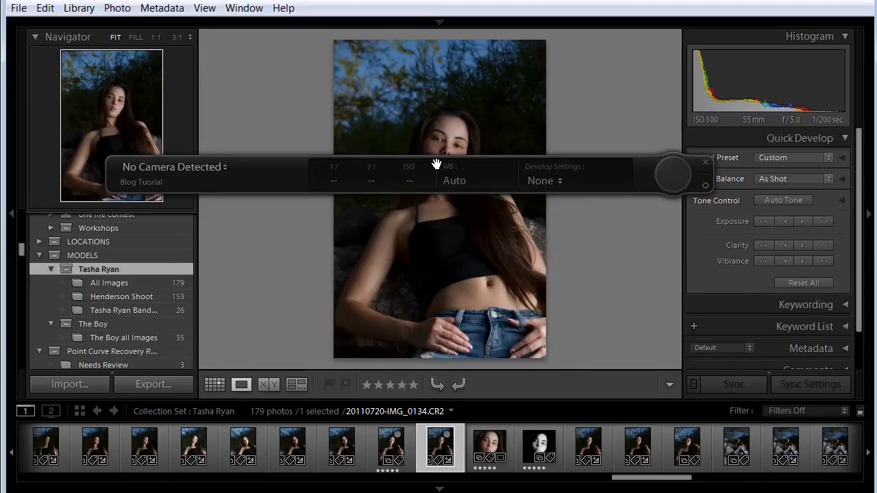
mouse_move(537, 190)
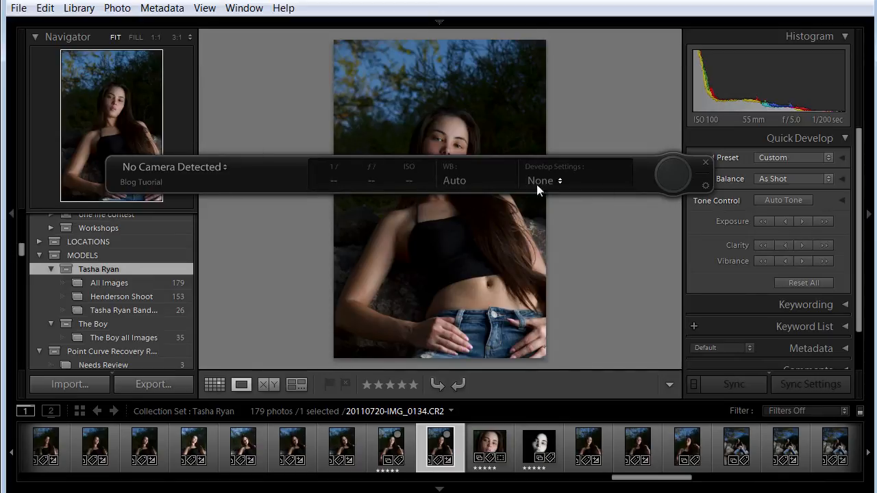
mouse_move(633, 171)
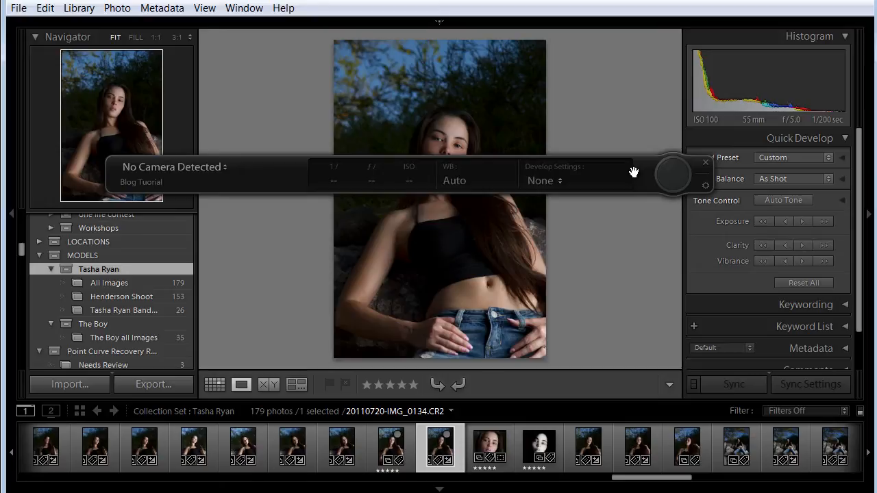
mouse_move(646, 175)
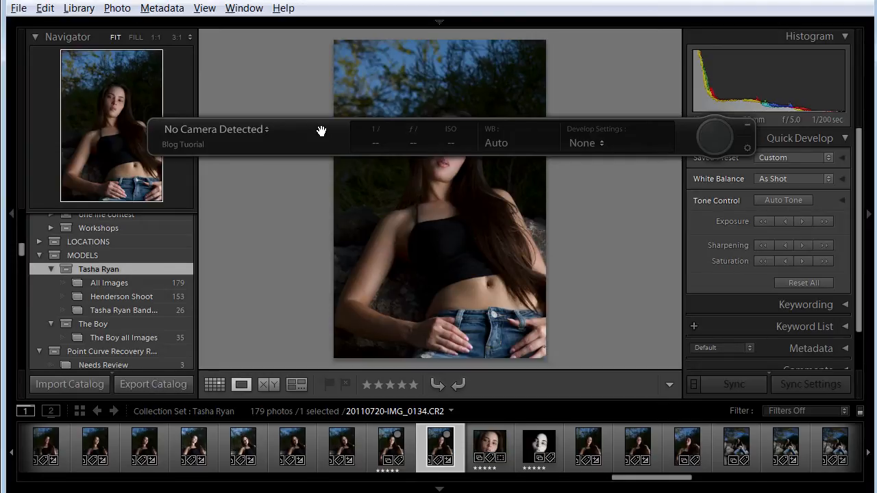
mouse_move(751, 129)
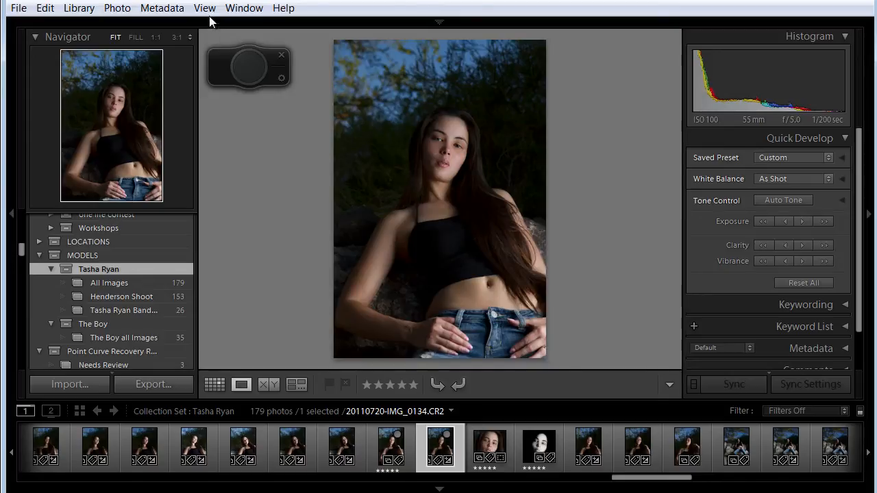
Turn on Show Layout Overlay from View > Layout Overlay so the magazine cover sits over the portrait
left_click(204, 9)
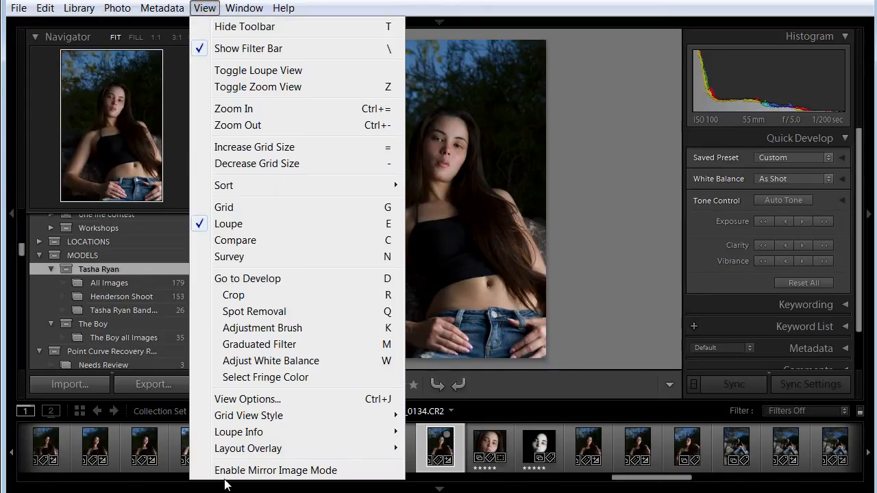
mouse_move(247, 448)
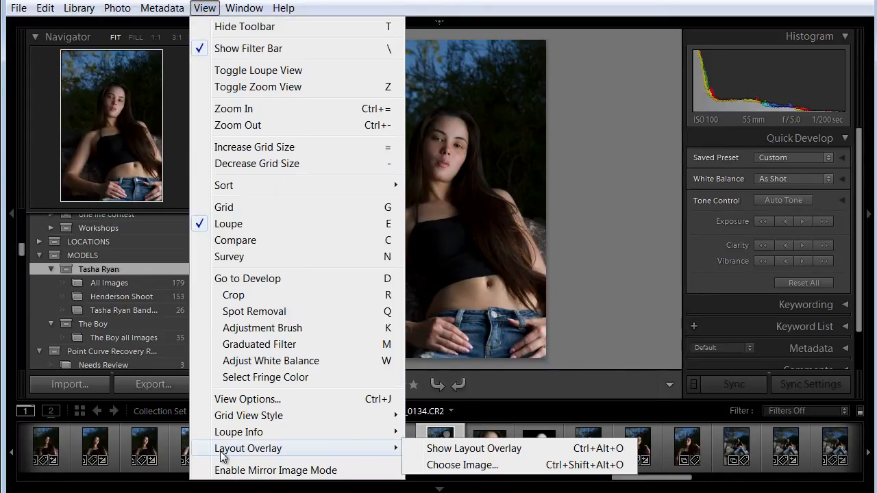
mouse_move(463, 466)
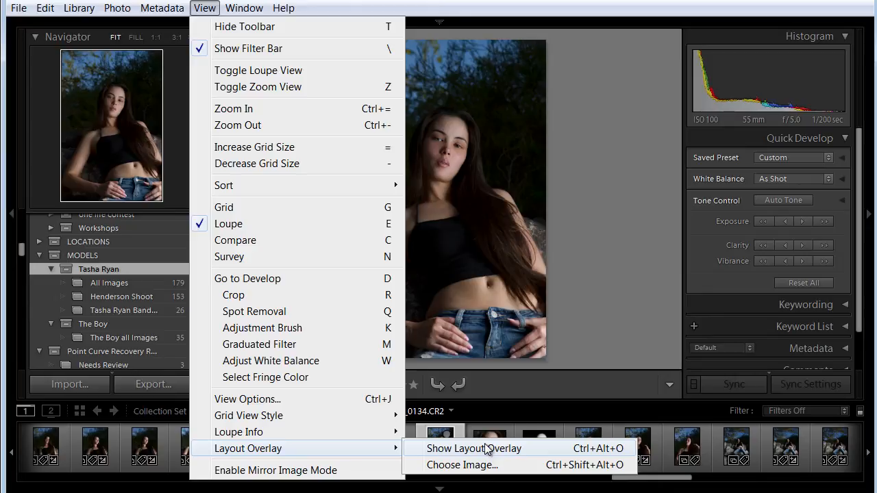
mouse_move(586, 455)
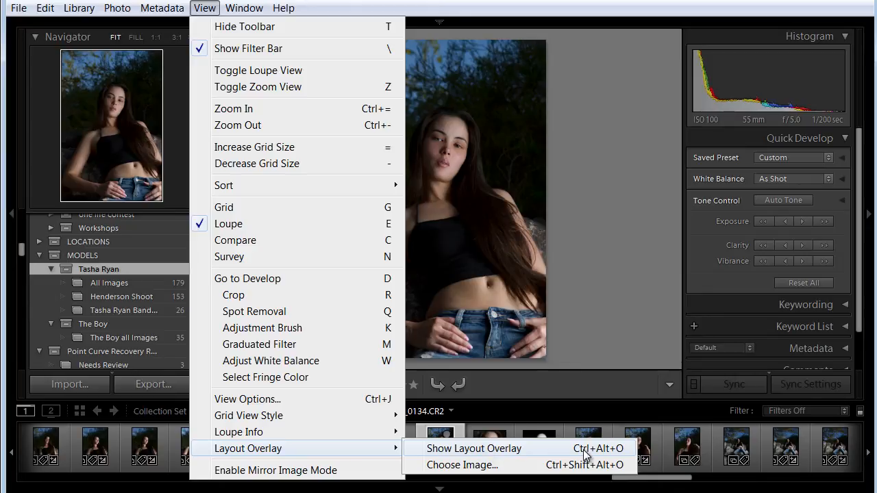
mouse_move(627, 455)
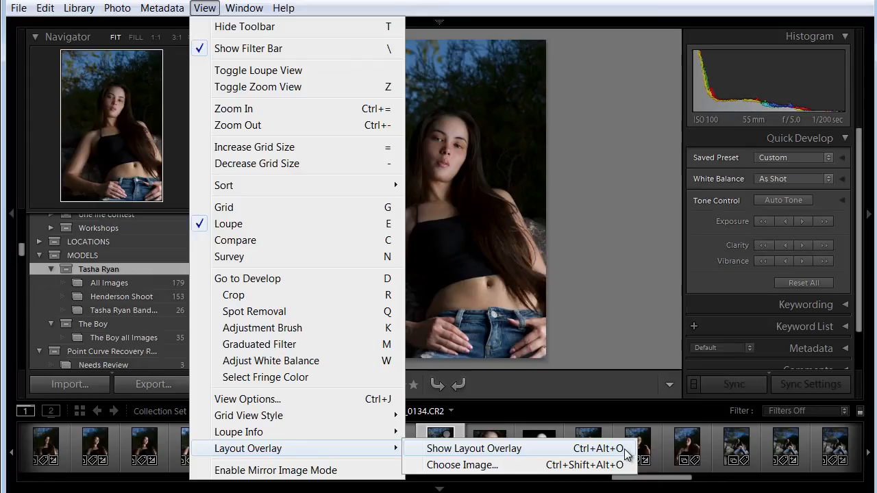
left_click(474, 448)
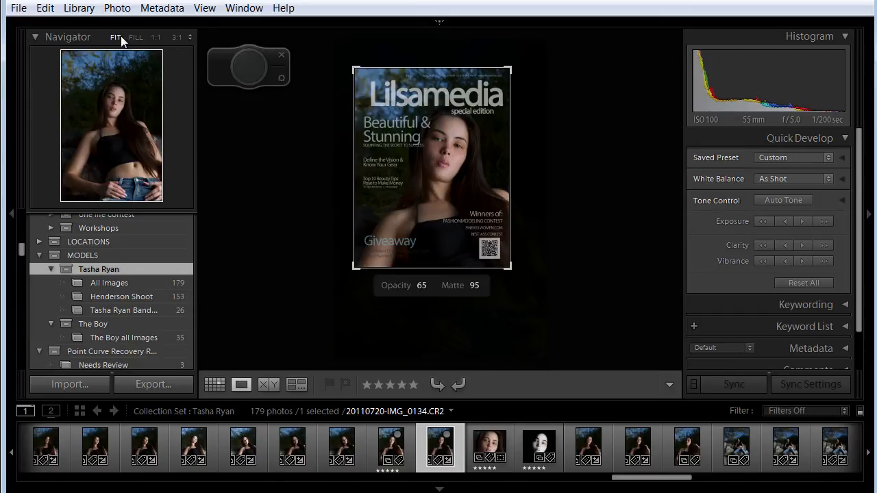
Toggle the Navigator between Fill and Fit to check the overlay against the close-up portrait
left_click(134, 37)
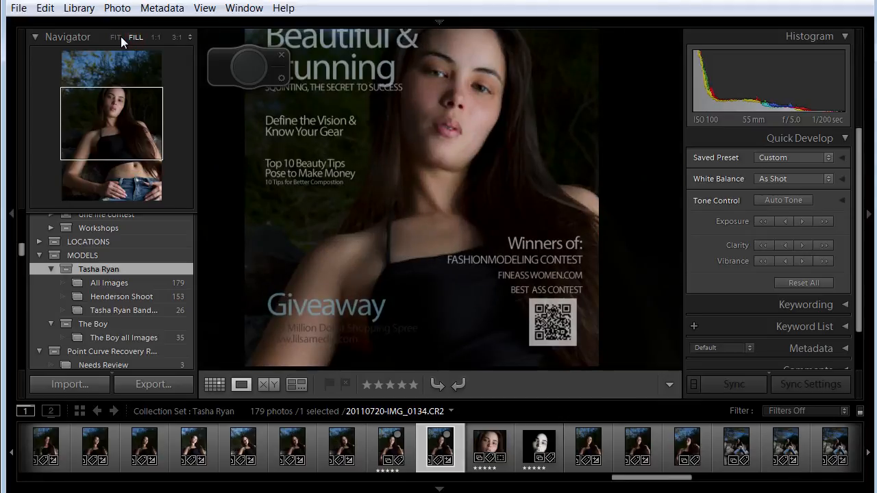
left_click(115, 37)
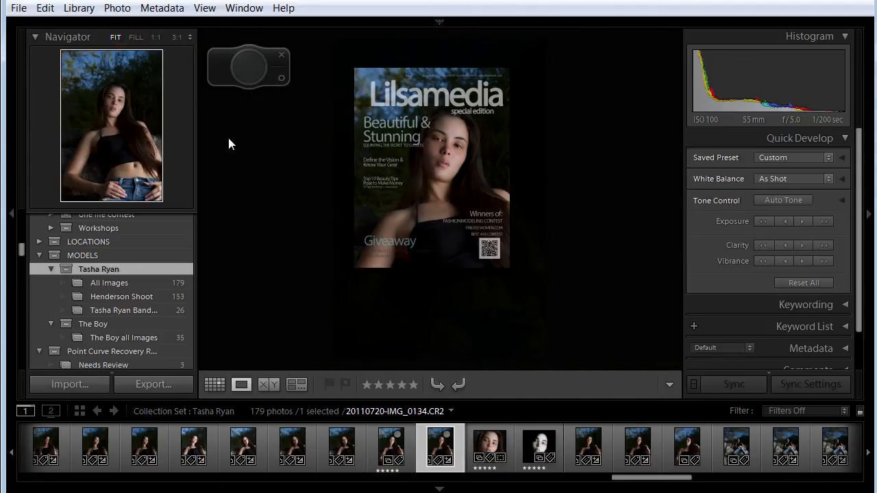
mouse_move(374, 274)
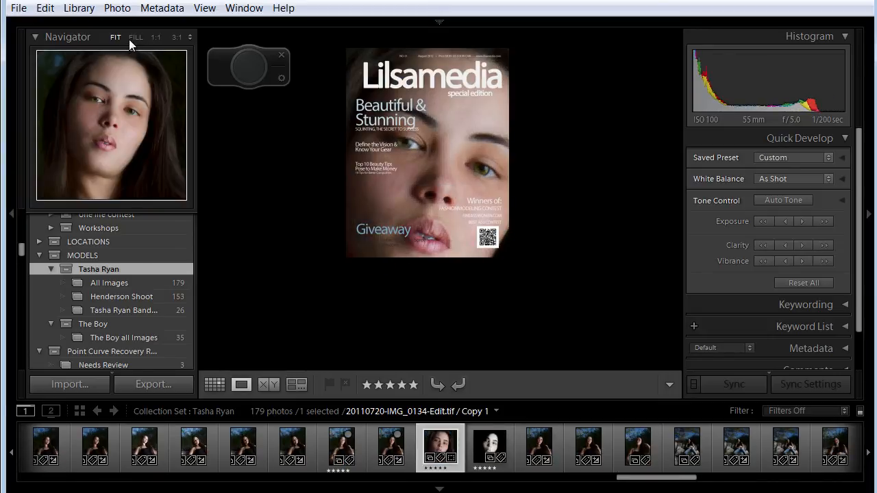
Fill the view, browse to IMG_0135, then show IMG_0134-Edit.tif under the cover overlay
left_click(134, 37)
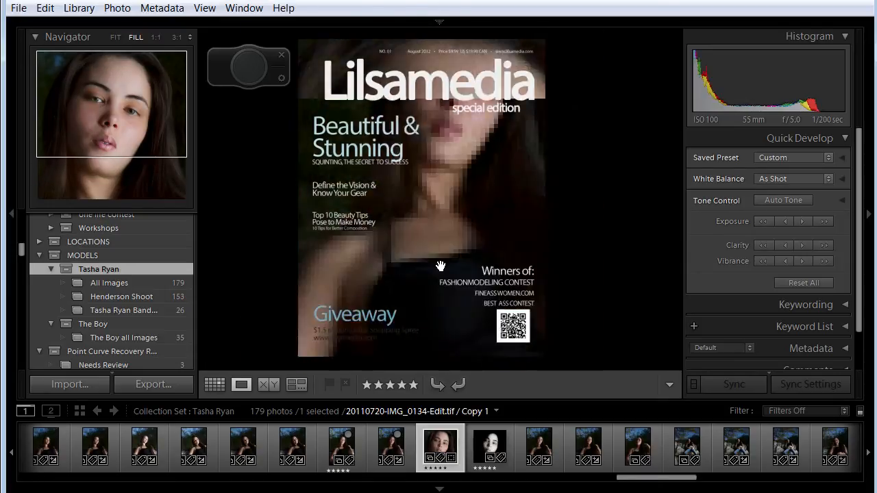
left_click(540, 448)
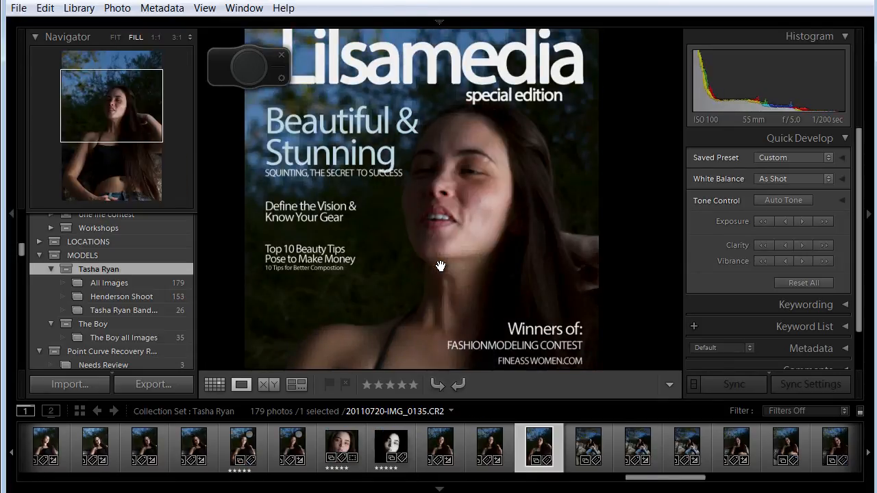
left_click(440, 447)
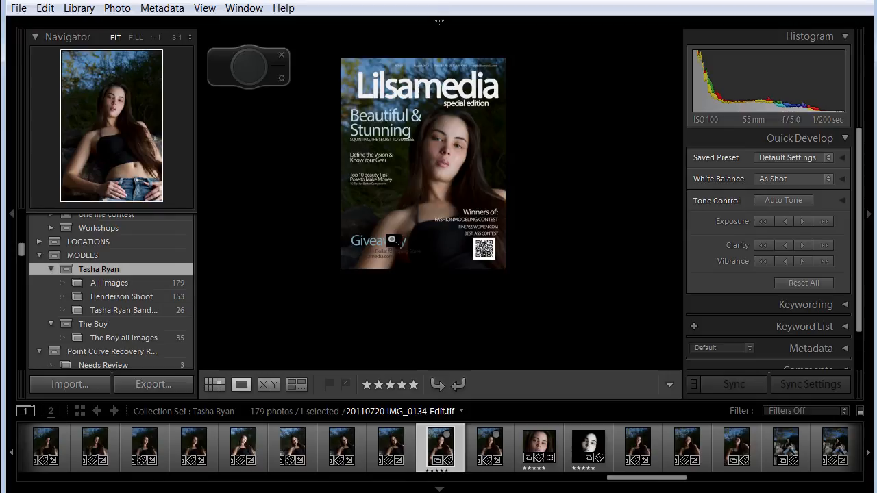
Bring up View > Layout Overlay > Choose Image and browse the Cover Overlays PNG files
left_click(204, 8)
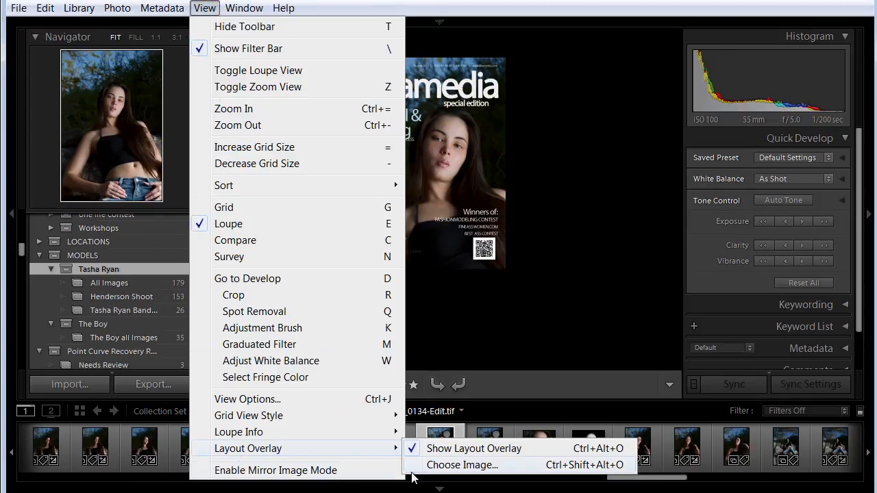
left_click(463, 464)
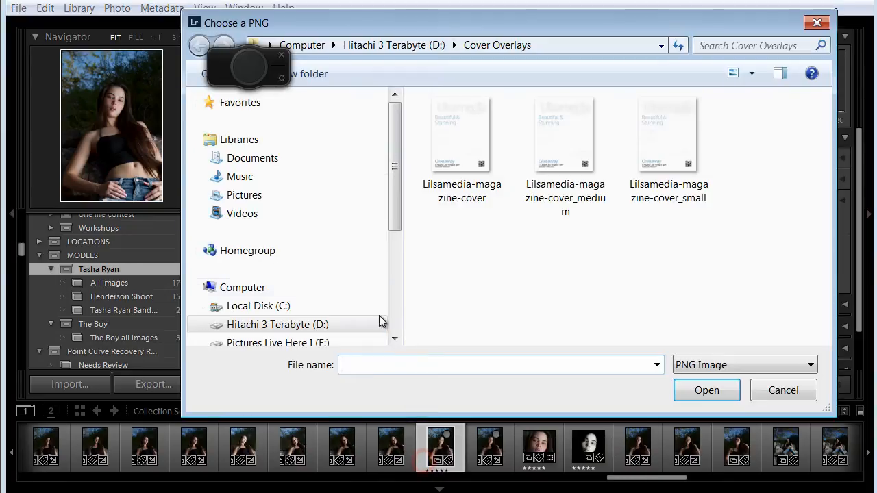
left_click(668, 135)
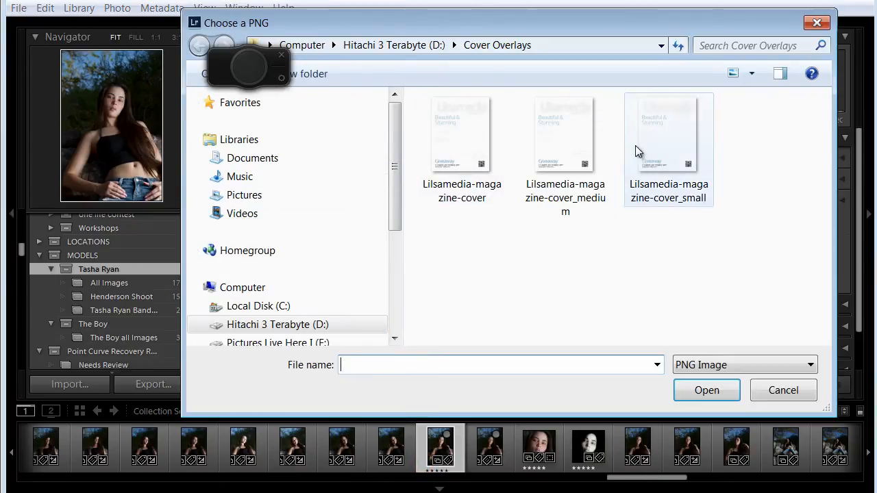
left_click(462, 134)
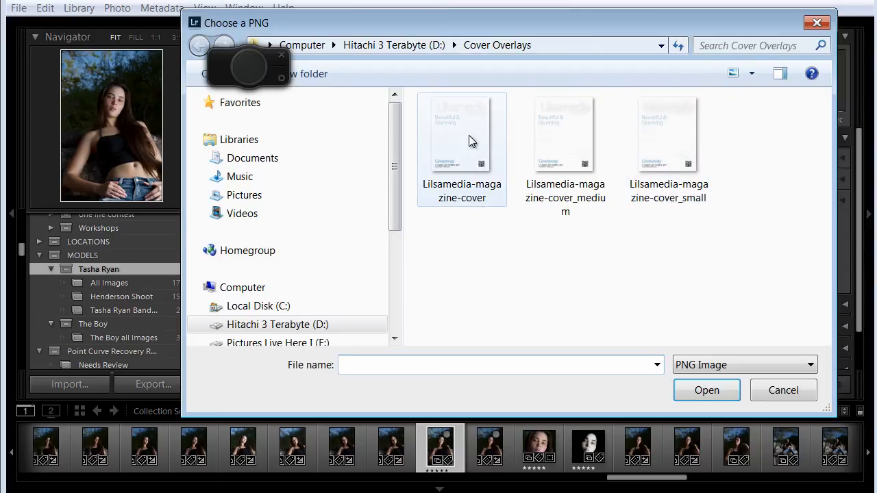
left_click(564, 134)
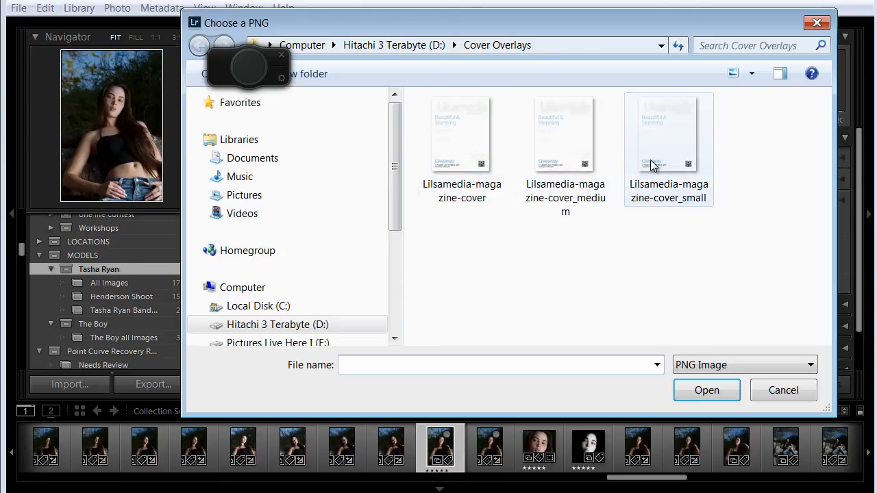
Select Lilsamedia-magazine-cover_small among the cover sizes and load it as the overlay
left_click(565, 135)
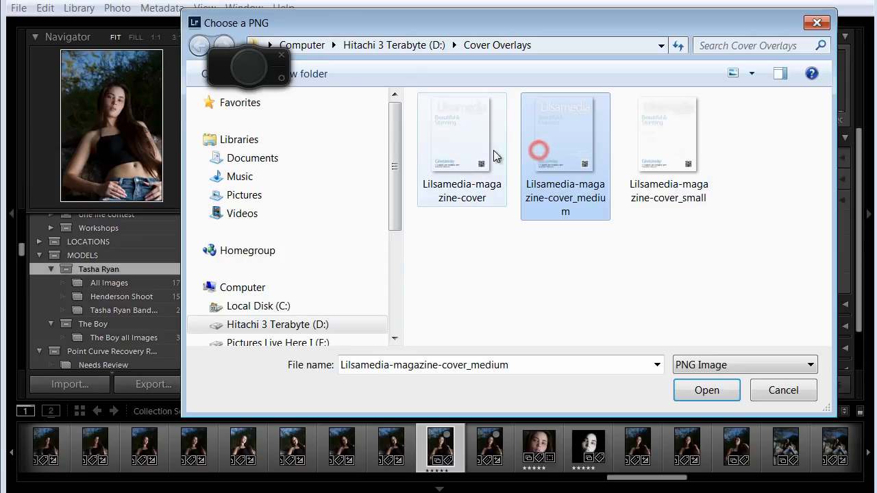
left_click(462, 135)
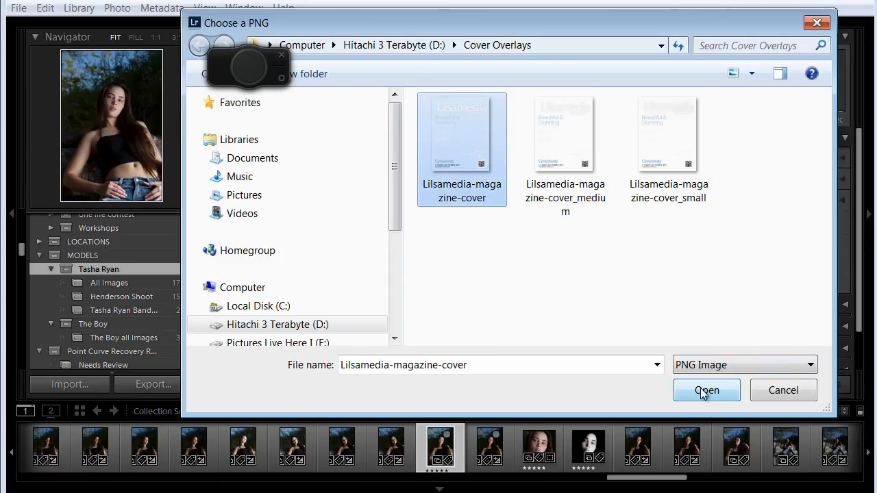
left_click(669, 134)
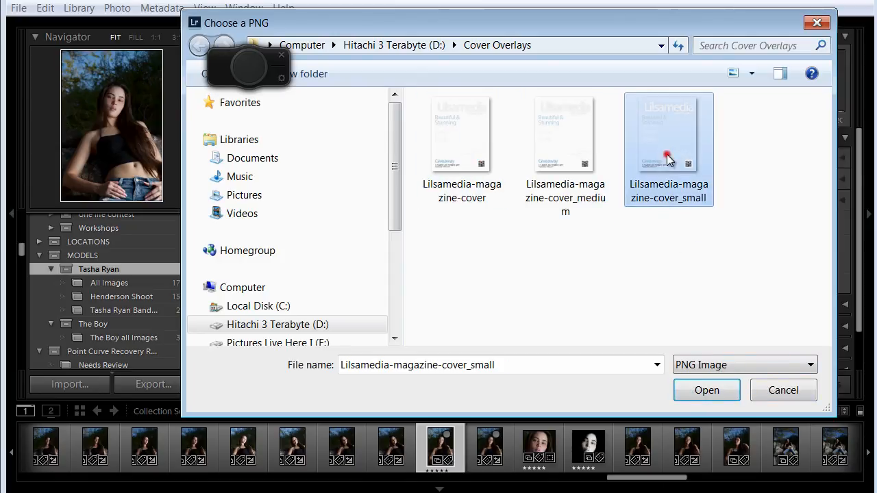
left_click(707, 389)
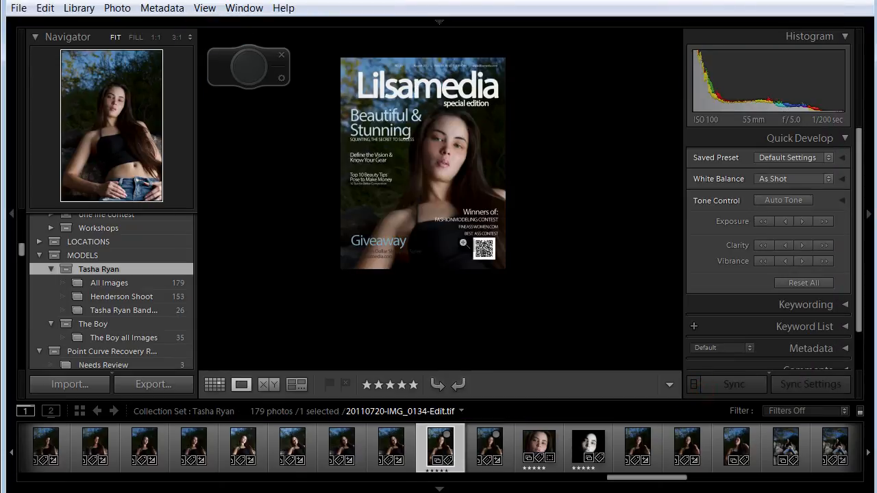